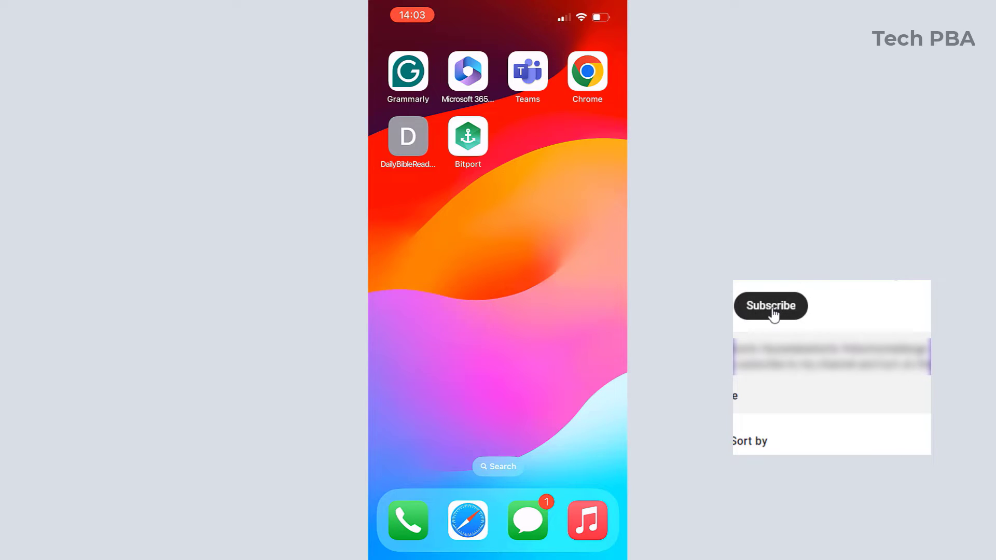
Launch Chrome from the home screen to reach its Google new-tab page
{"action": "left_click", "coordinate": [770, 306]}
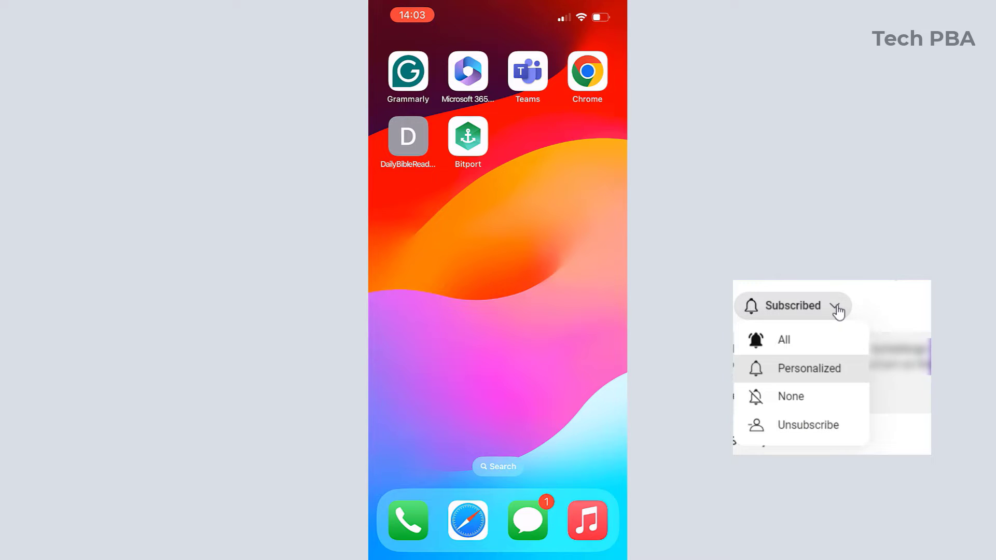
{"action": "mouse_move", "coordinate": [819, 347]}
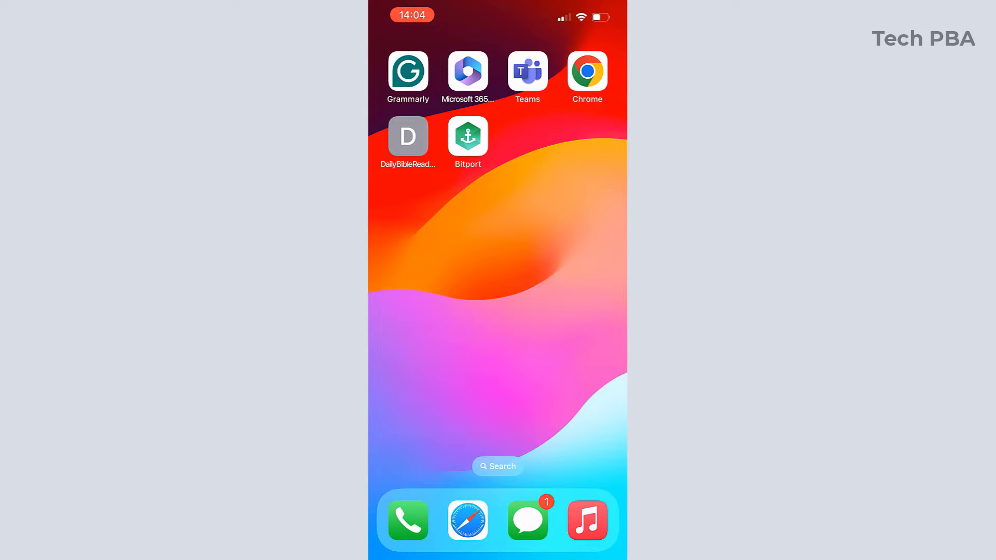
{"action": "left_click", "coordinate": [586, 71]}
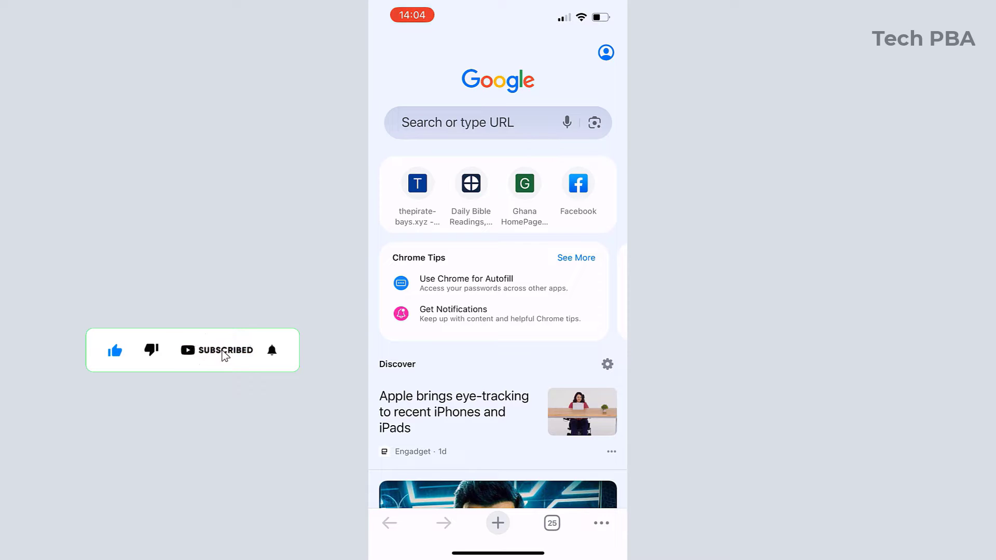
Enter apple.com in Chrome's address bar and load Apple's website
{"action": "left_click", "coordinate": [271, 350]}
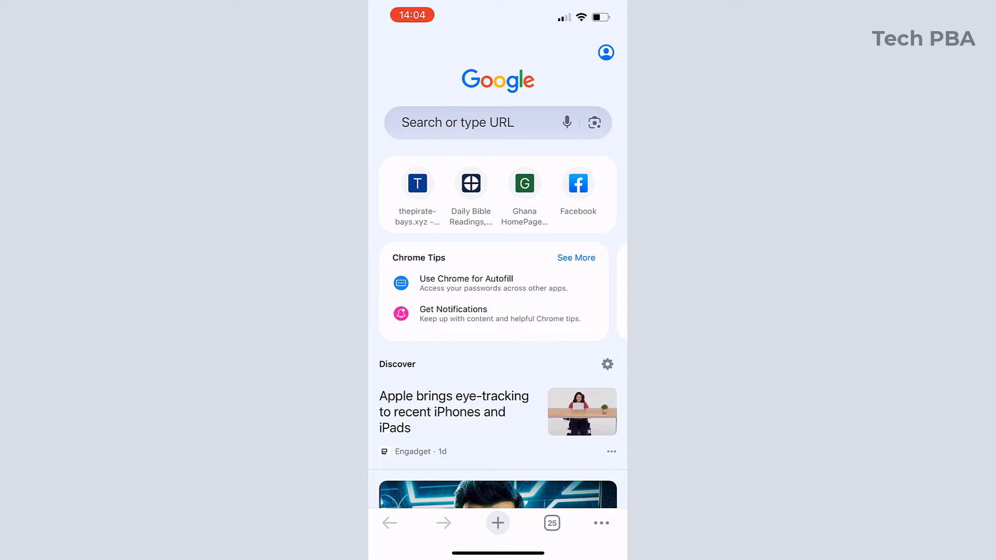
{"action": "left_click", "coordinate": [476, 123]}
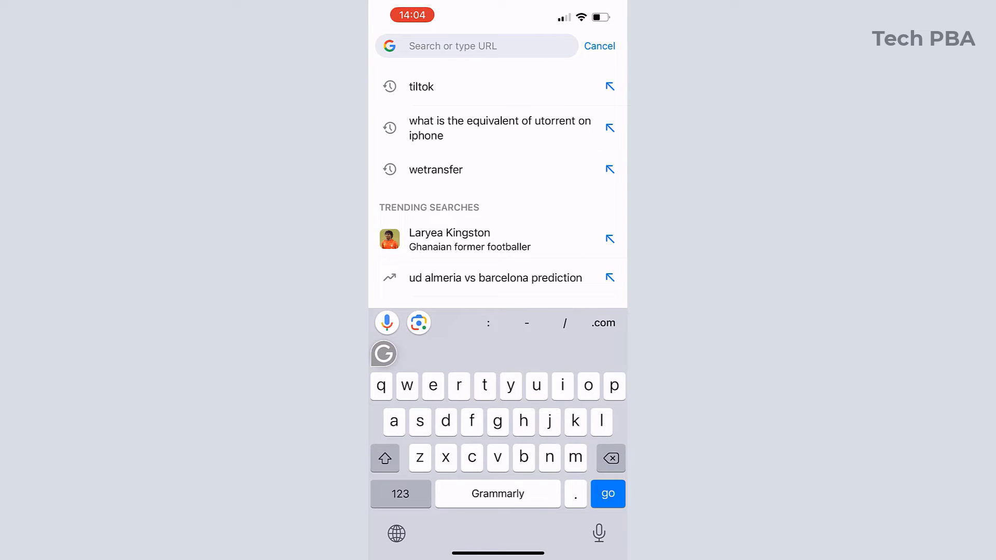
{"action": "type", "text": "mi"}
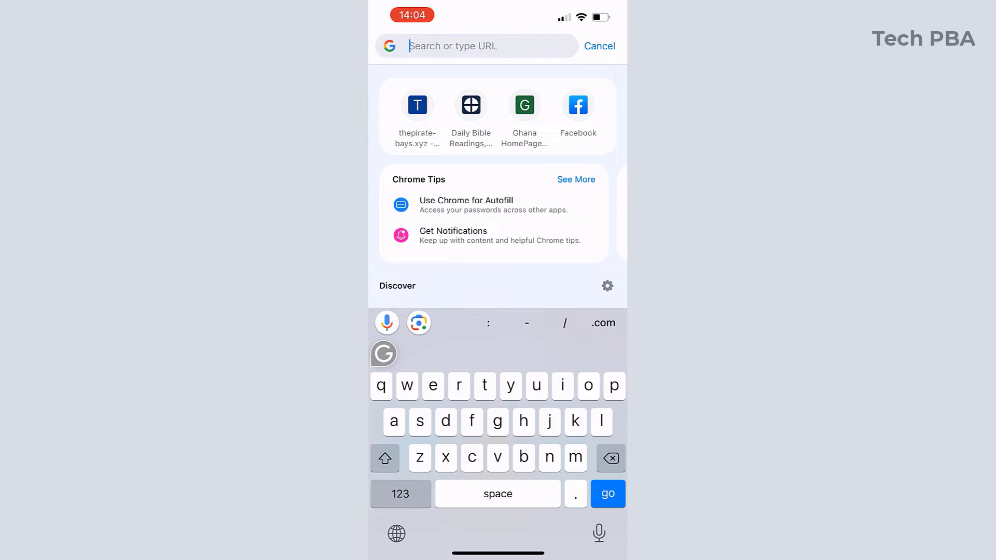
{"action": "type", "text": "apple.com"}
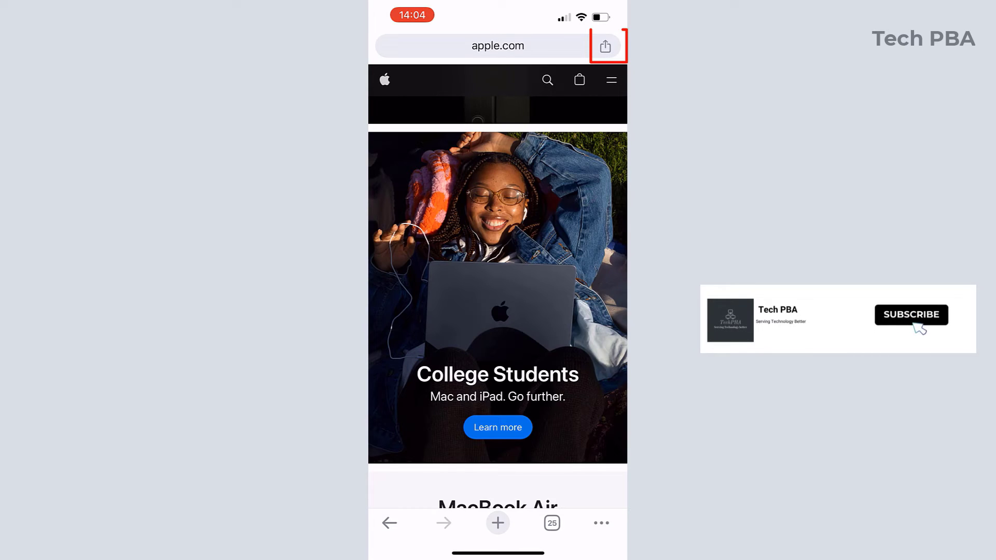
Choose Add to Home Screen from the apple.com Share menu
{"action": "left_click", "coordinate": [605, 46]}
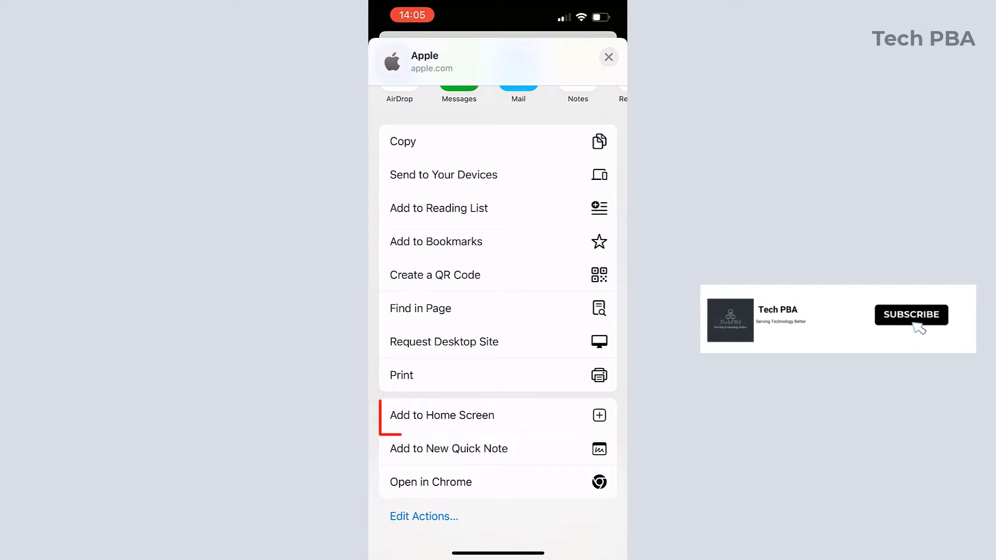
{"action": "left_click", "coordinate": [441, 416]}
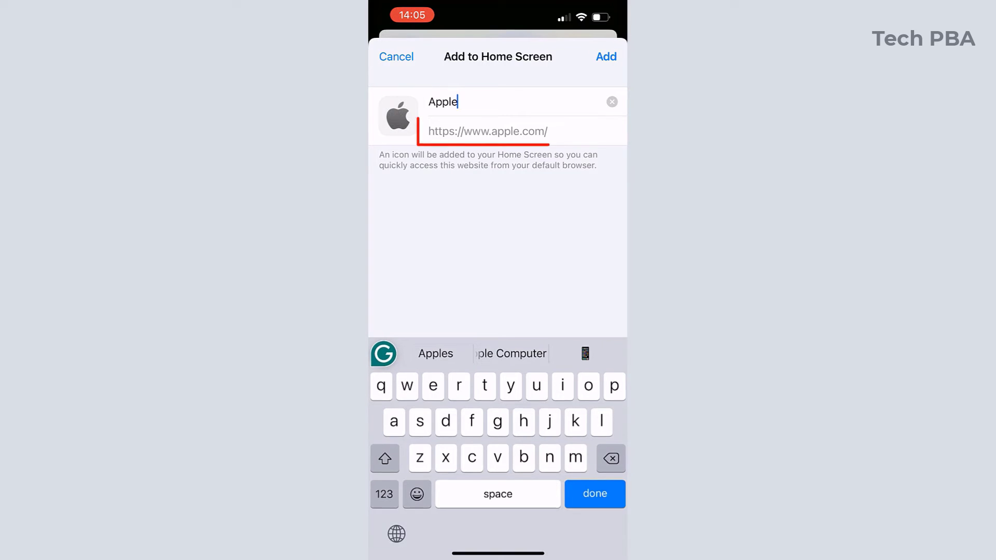
Rename the shortcut from 'Apple' to 'Apple Website' and add it
{"action": "left_click", "coordinate": [593, 494]}
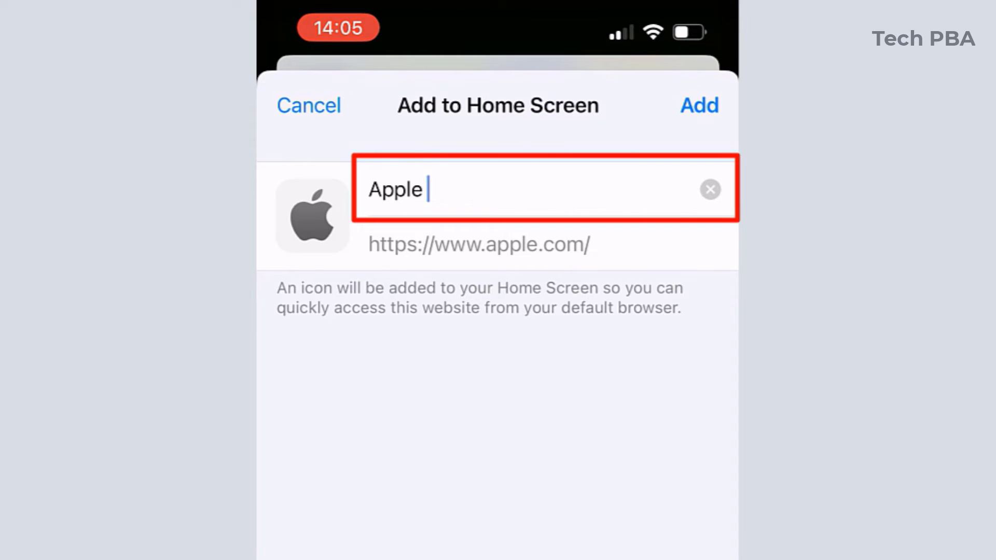
{"action": "type", "text": "W"}
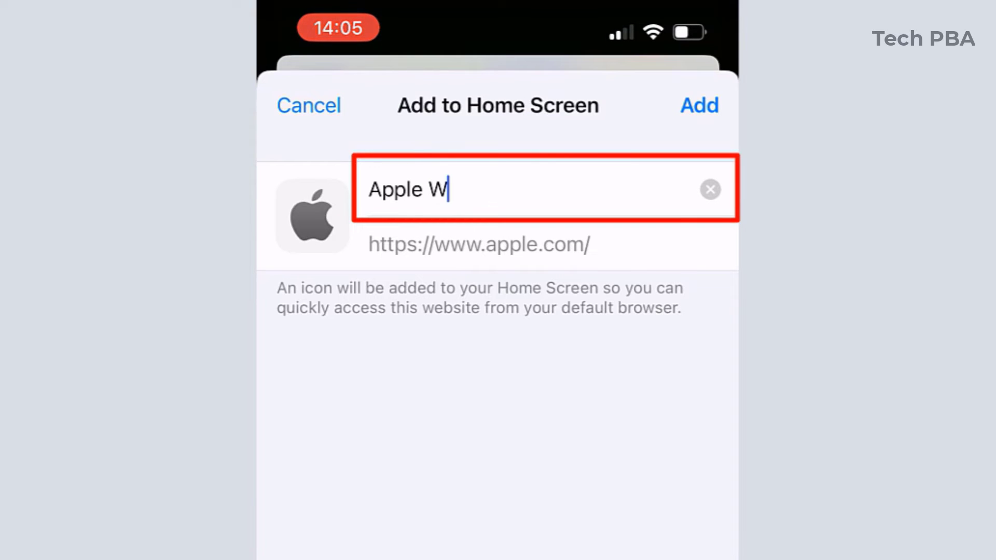
{"action": "type", "text": "ebsite"}
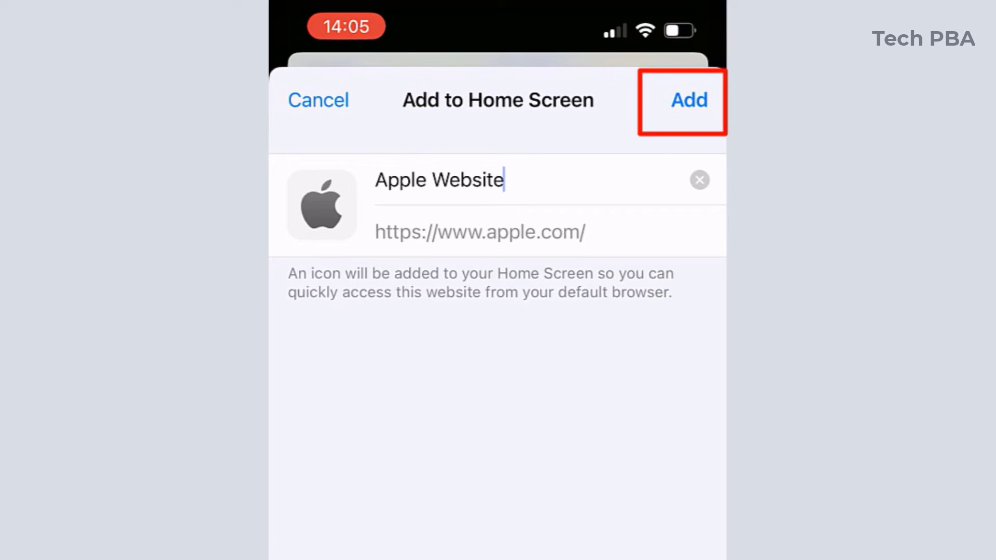
{"action": "left_click", "coordinate": [688, 100]}
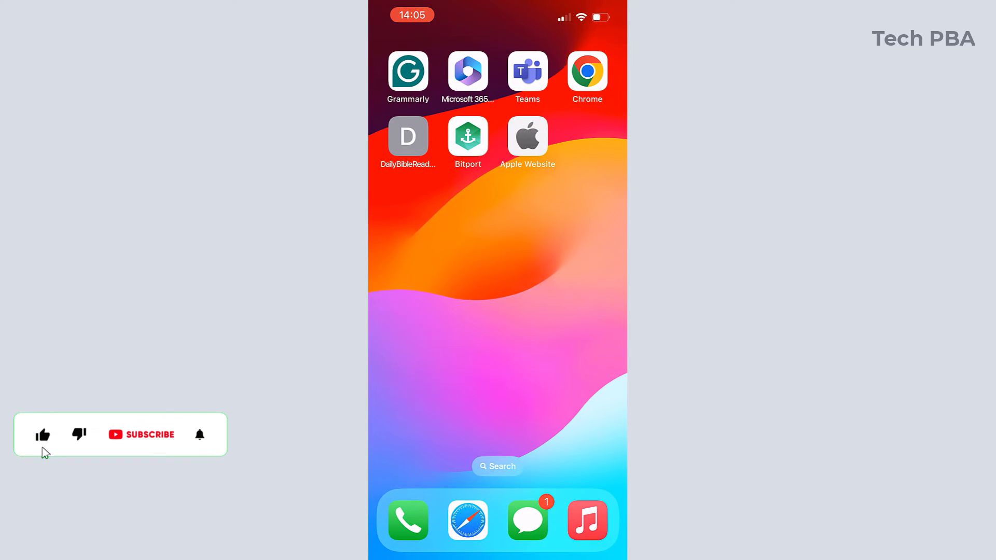
Open apple.com by tapping the Apple Website icon on the home screen
{"action": "left_click", "coordinate": [527, 134]}
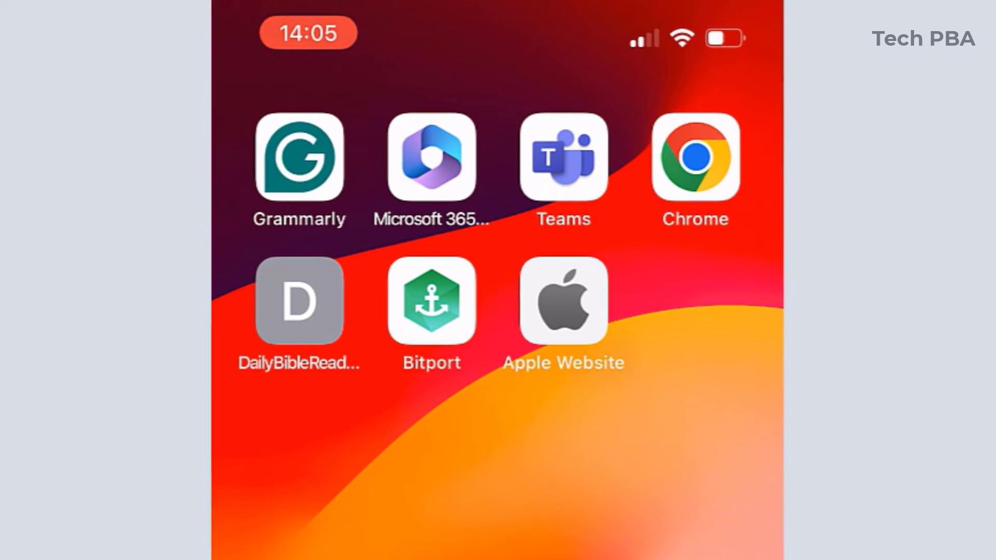
{"action": "left_click", "coordinate": [561, 300]}
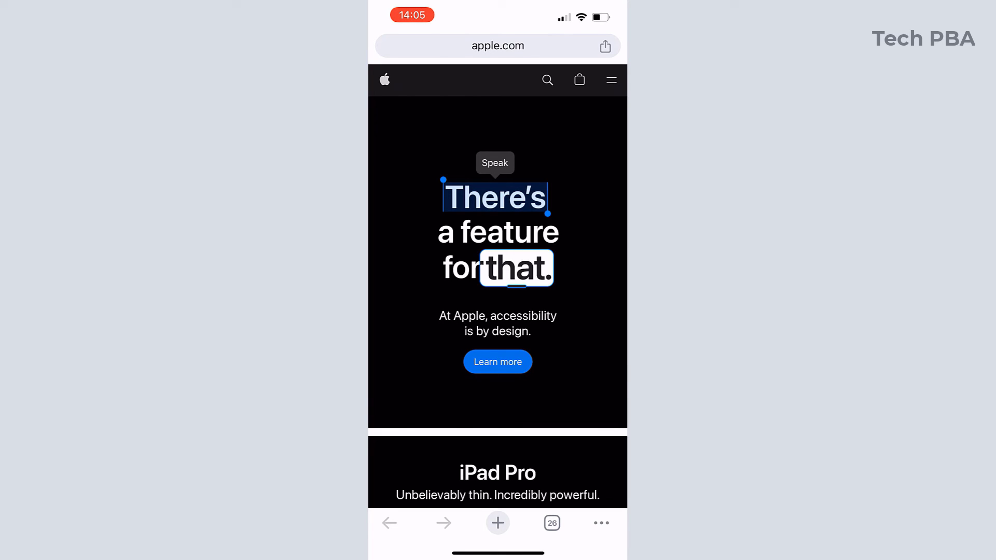
{"action": "scroll", "scroll_direction": "down", "scroll_amount": 3}
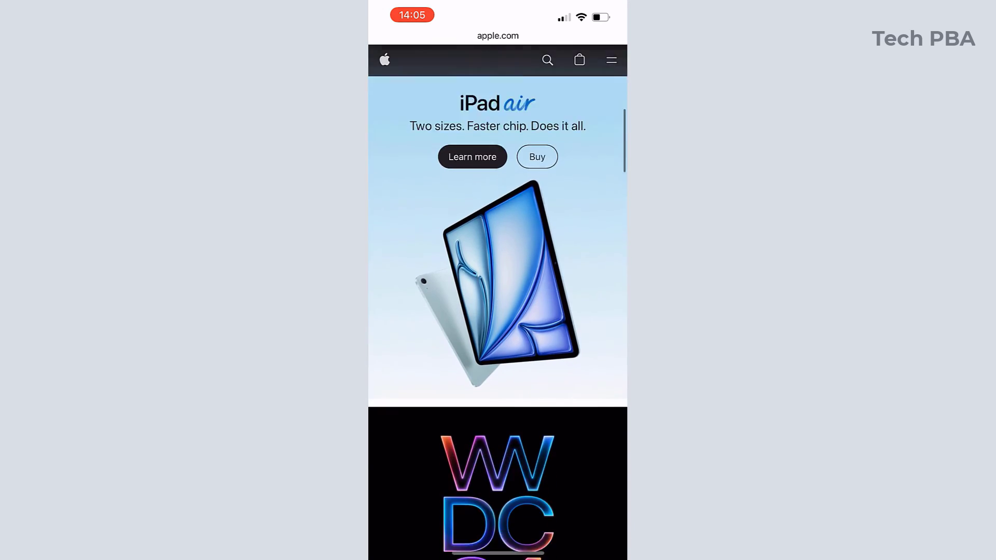
{"action": "scroll", "scroll_direction": "down", "scroll_amount": 3}
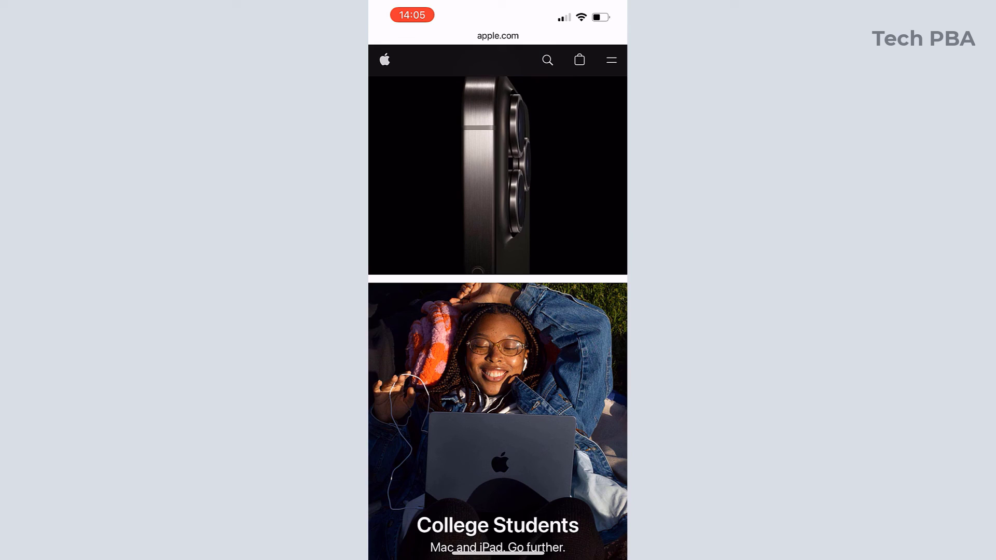
{"action": "scroll", "scroll_direction": "down", "scroll_amount": 3}
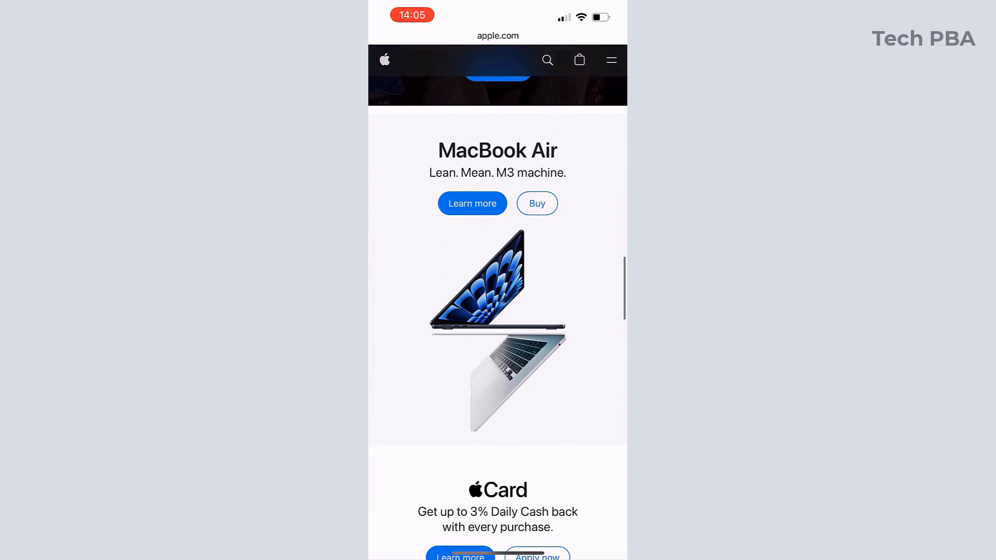
{"action": "scroll", "scroll_direction": "down", "scroll_amount": 3}
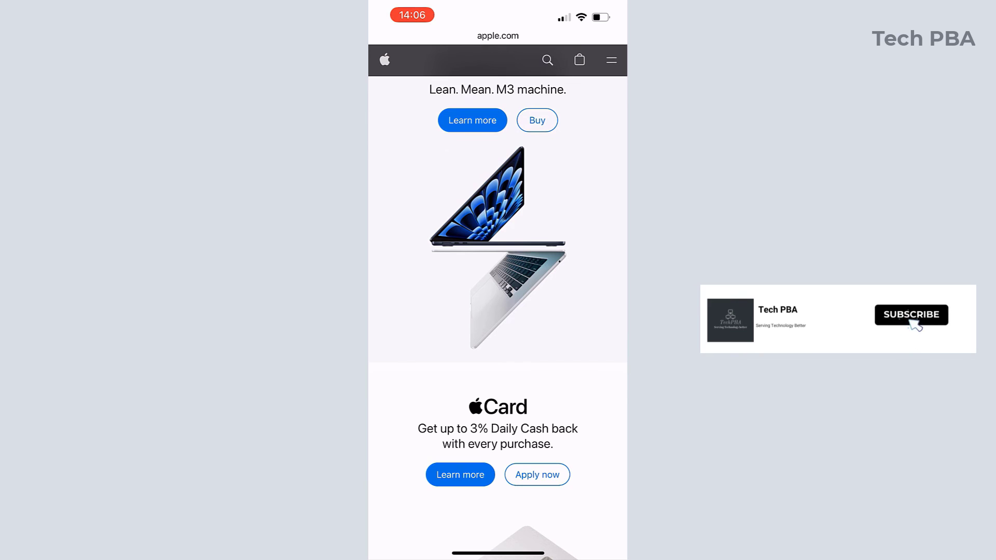
{"action": "scroll", "scroll_direction": "down", "scroll_amount": 3}
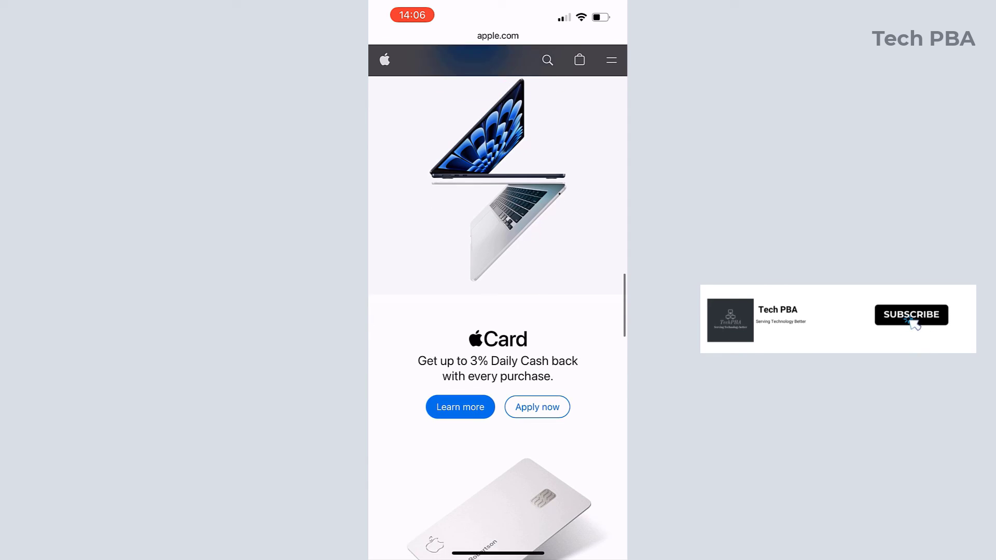
{"action": "scroll", "scroll_direction": "down", "scroll_amount": 3}
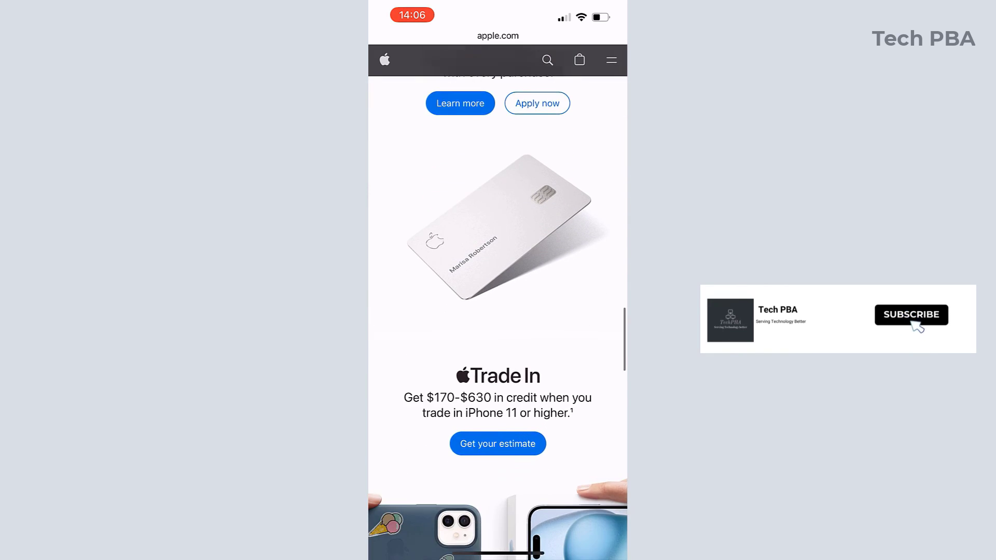